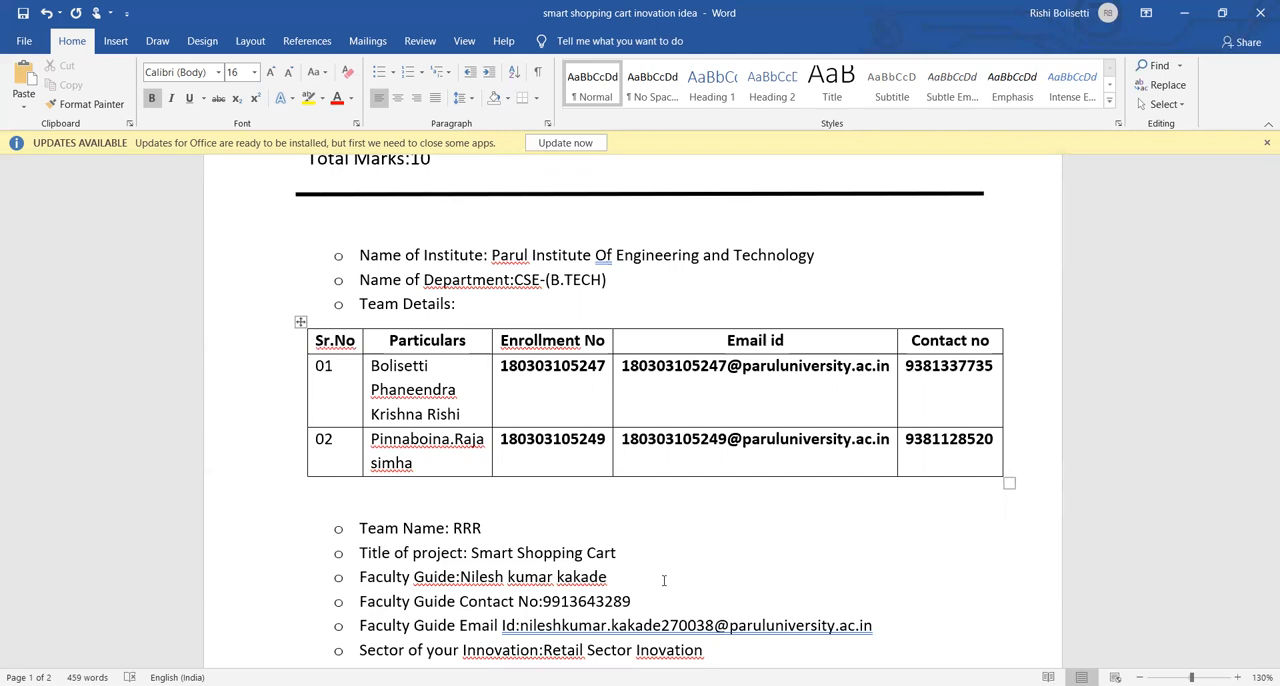
pyautogui.scroll(-3)
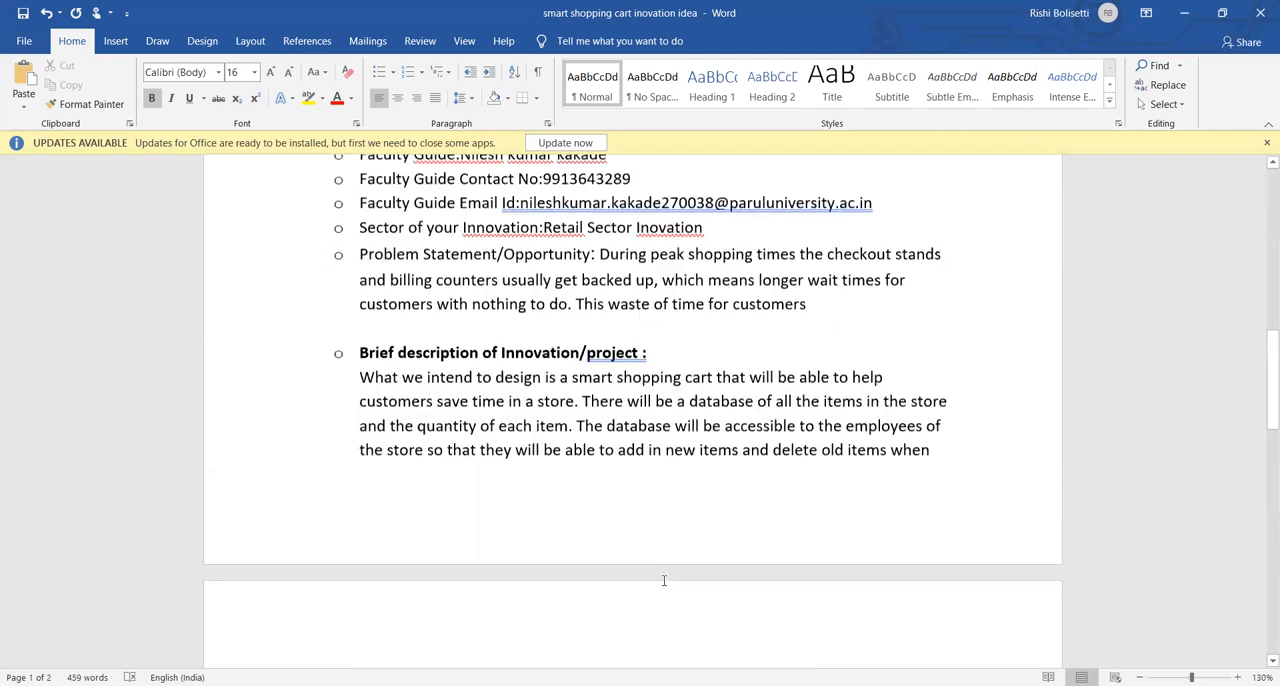
pyautogui.scroll(3)
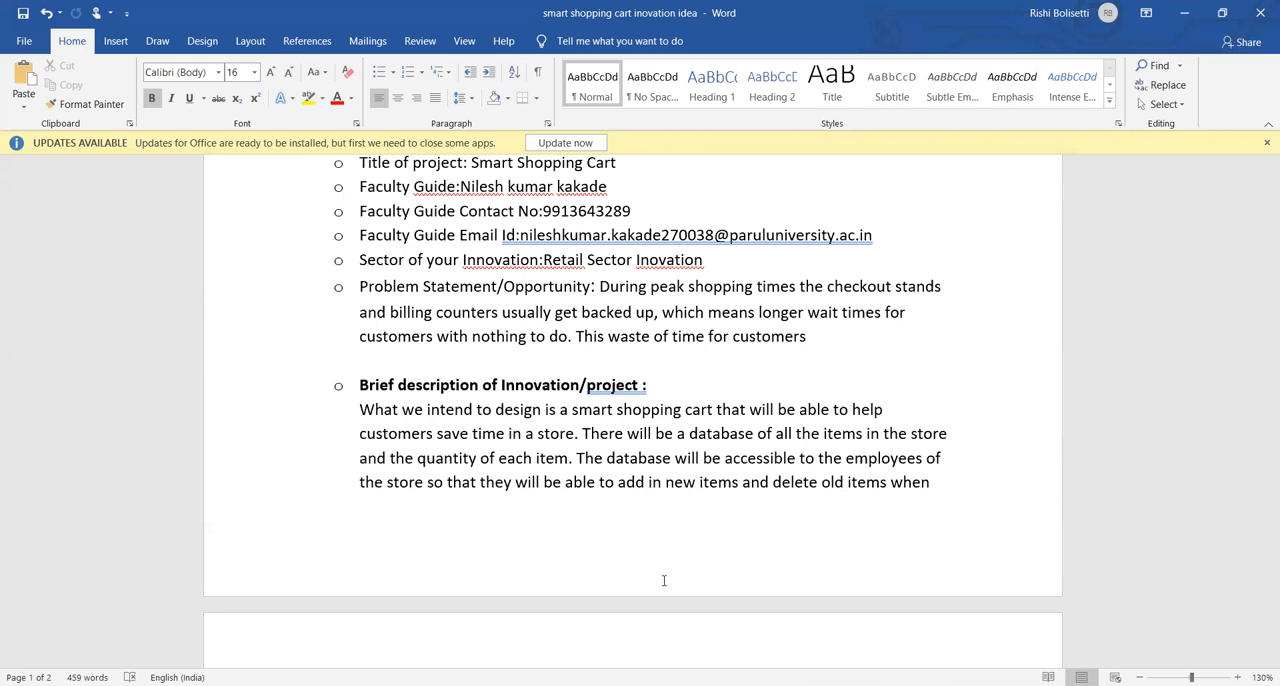
pyautogui.moveTo(596, 512)
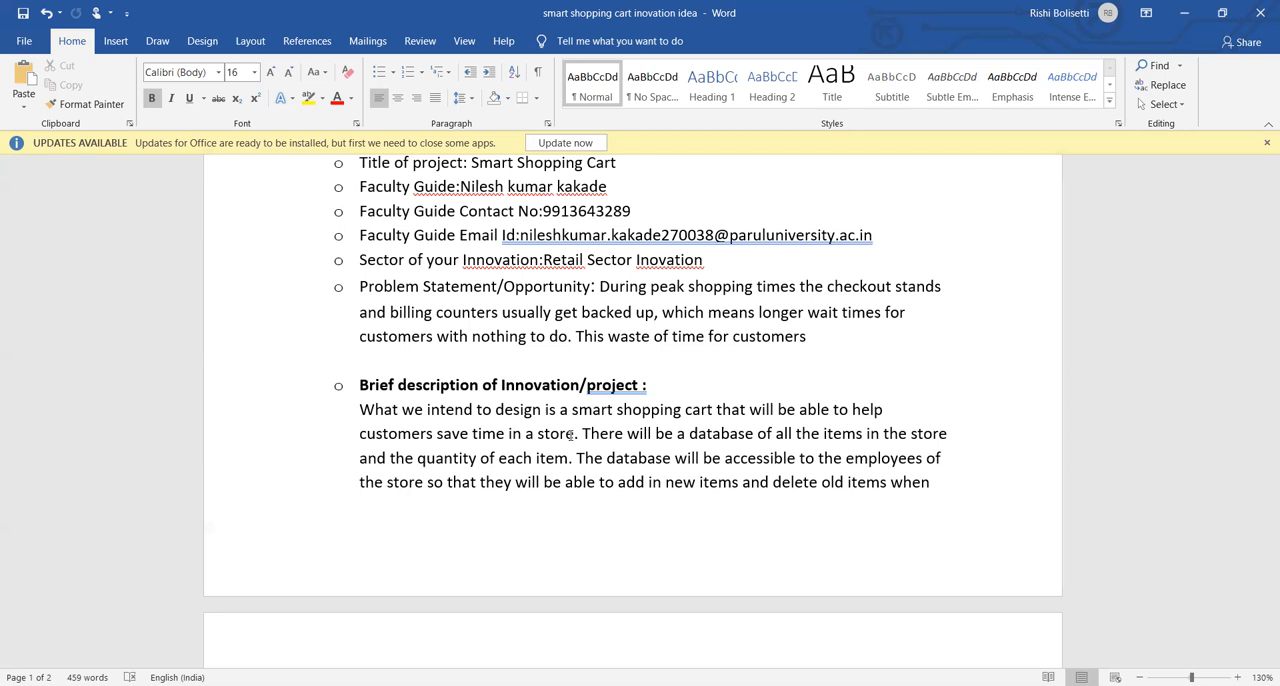
pyautogui.moveTo(680, 508)
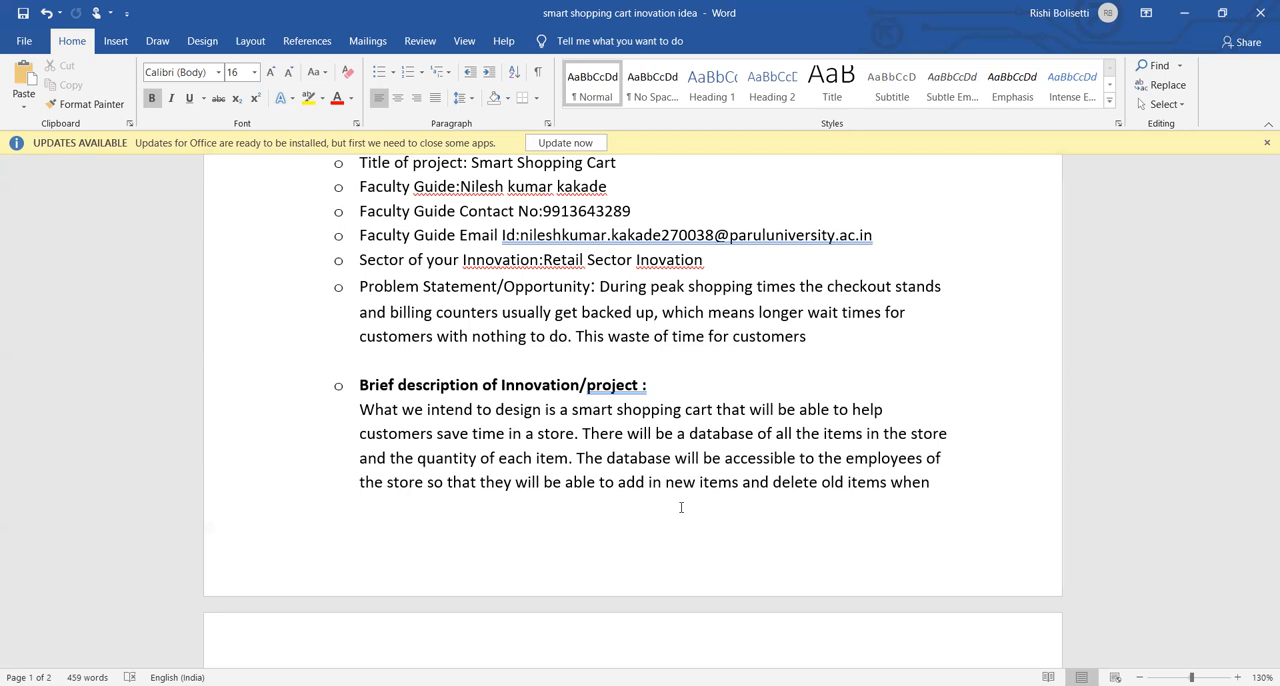
pyautogui.scroll(-3)
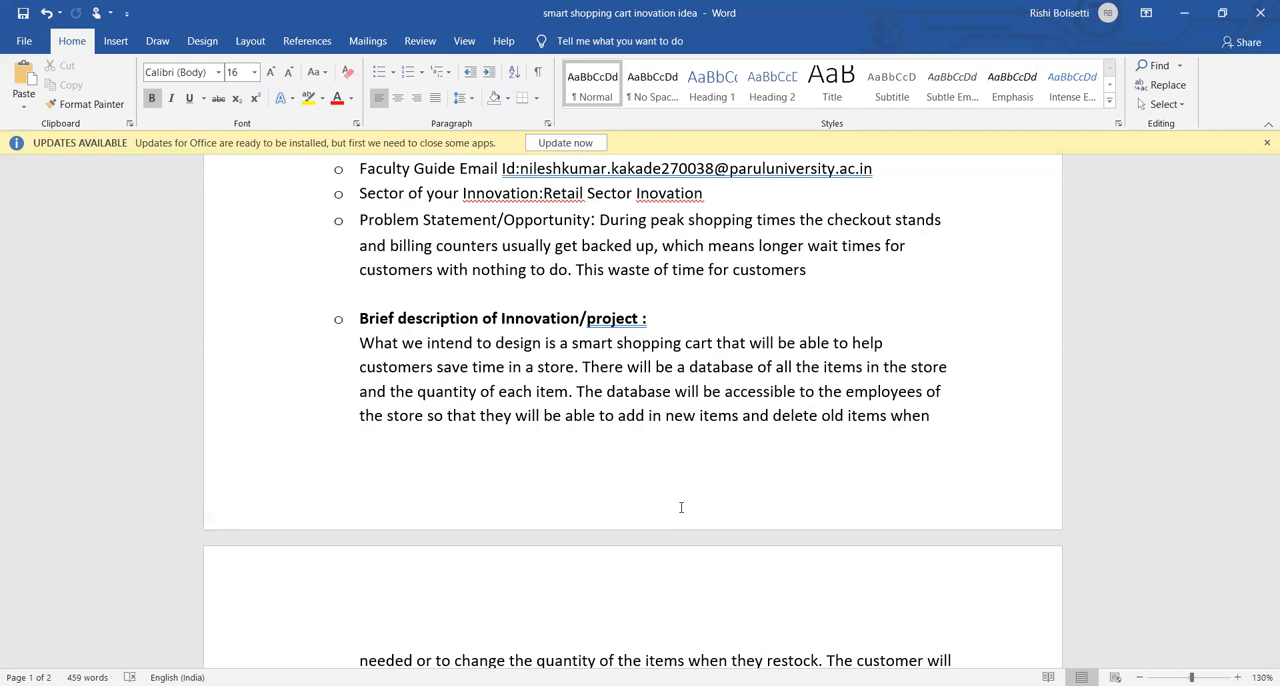
pyautogui.scroll(-3)
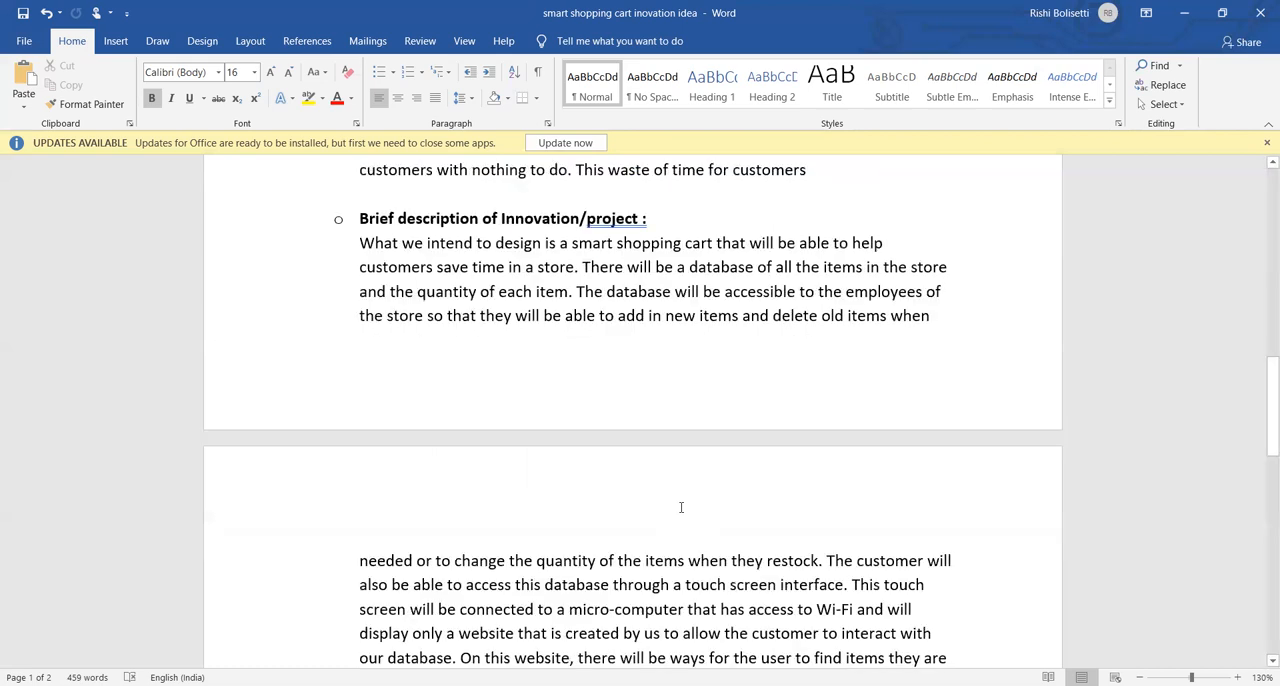
pyautogui.scroll(-3)
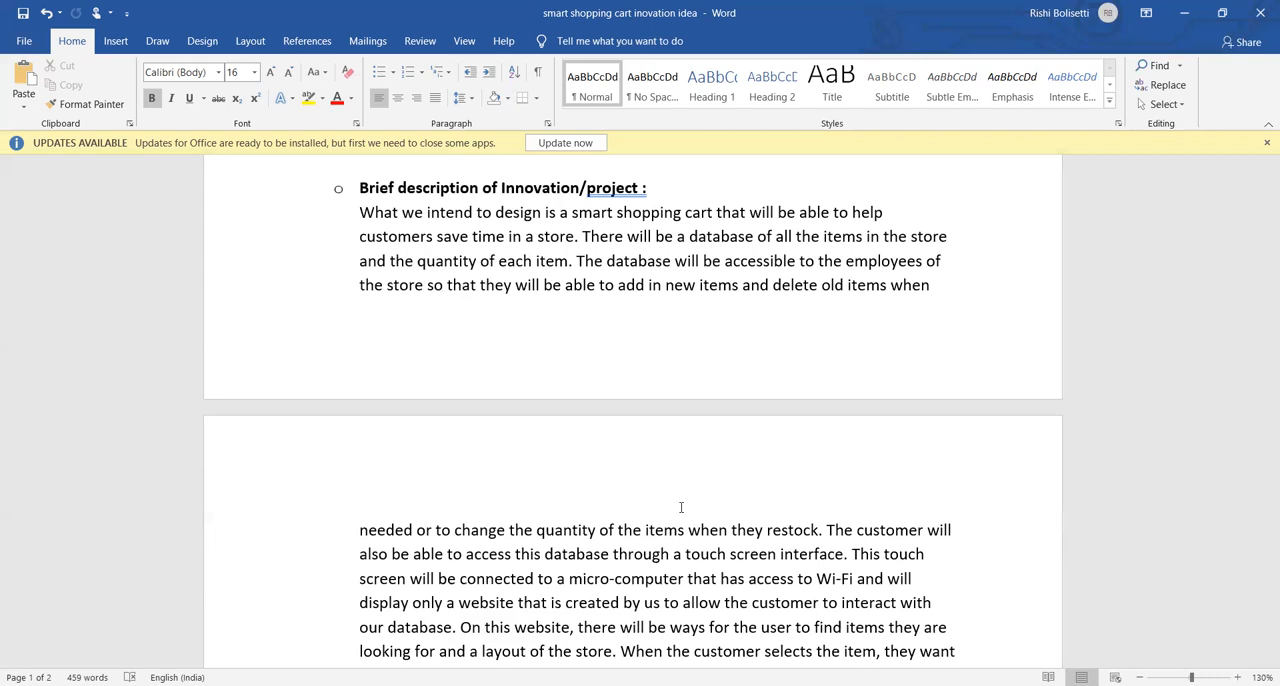
pyautogui.scroll(-3)
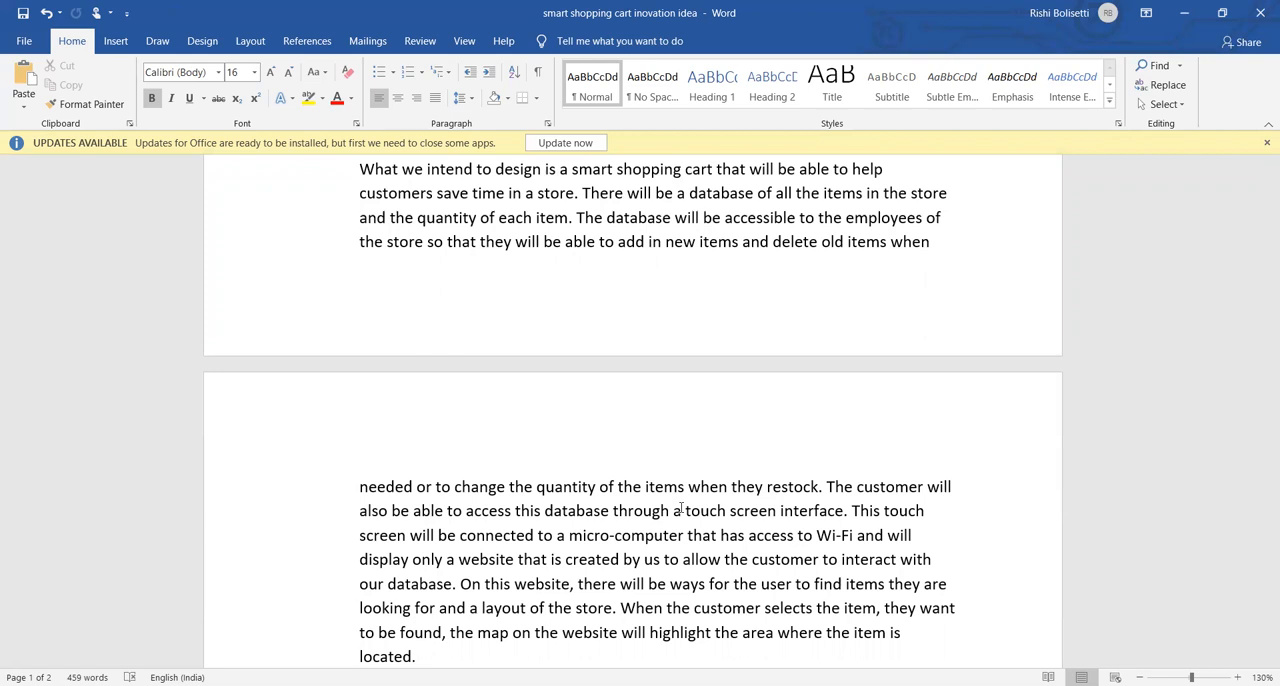
pyautogui.scroll(-3)
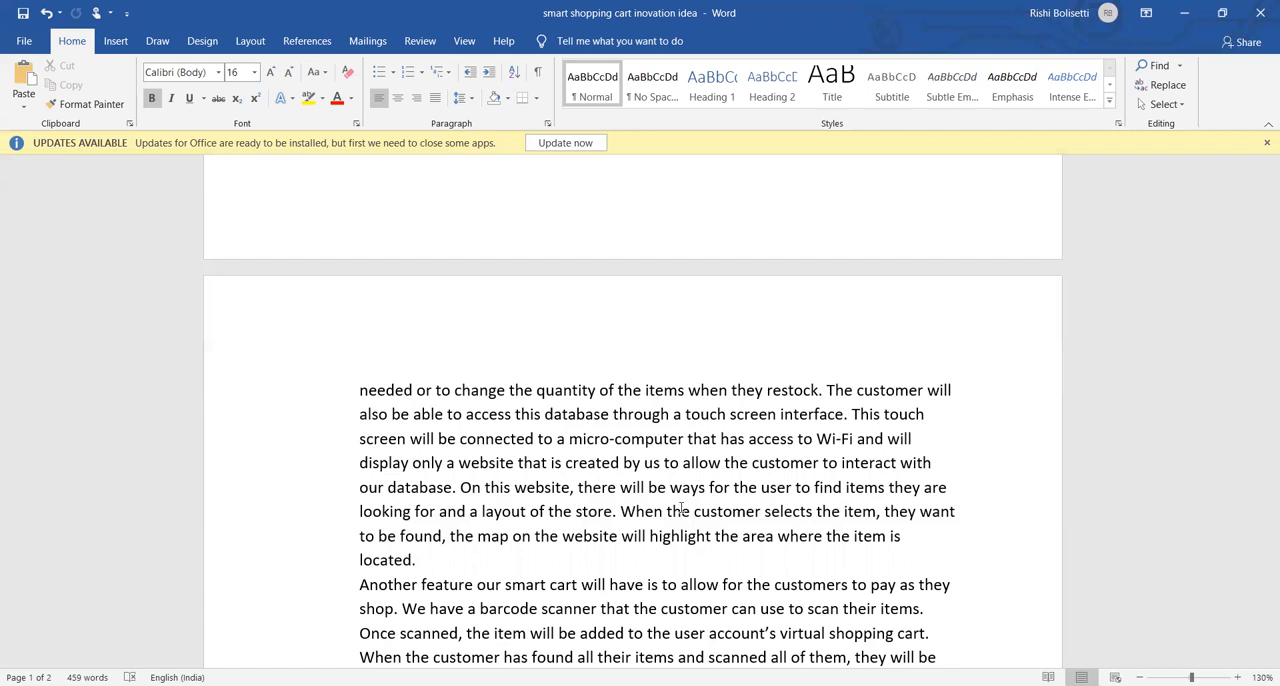
pyautogui.scroll(-3)
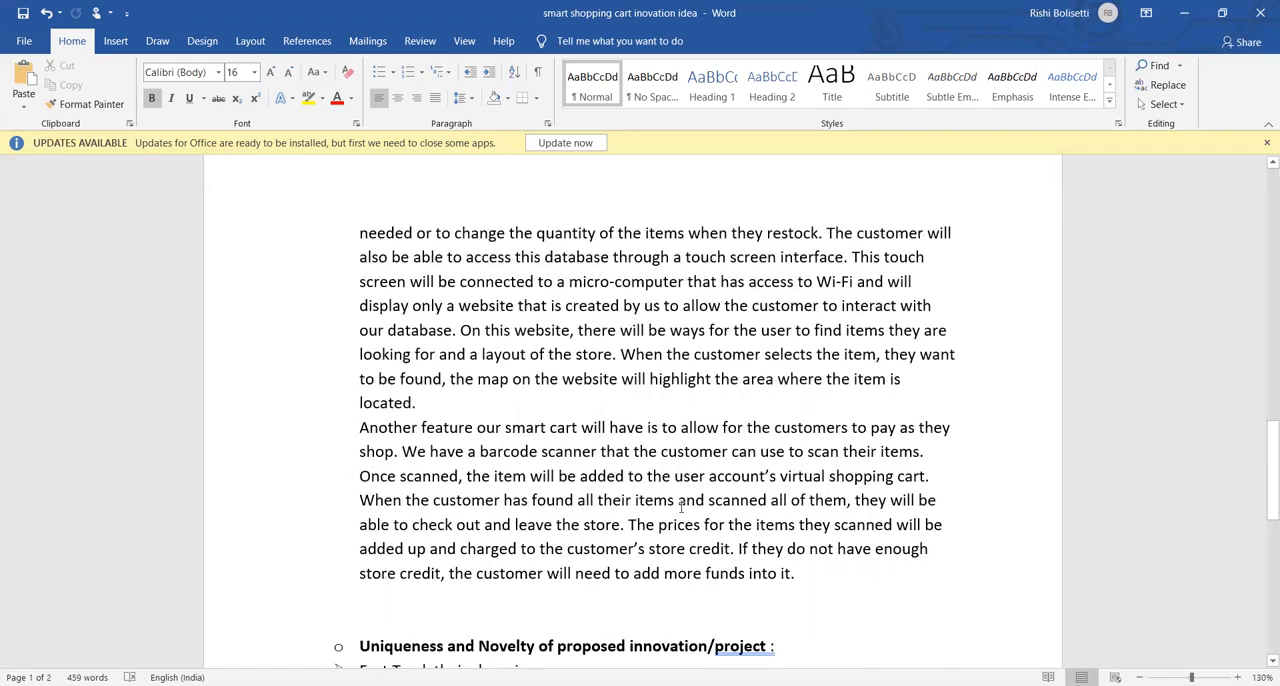
pyautogui.scroll(-3)
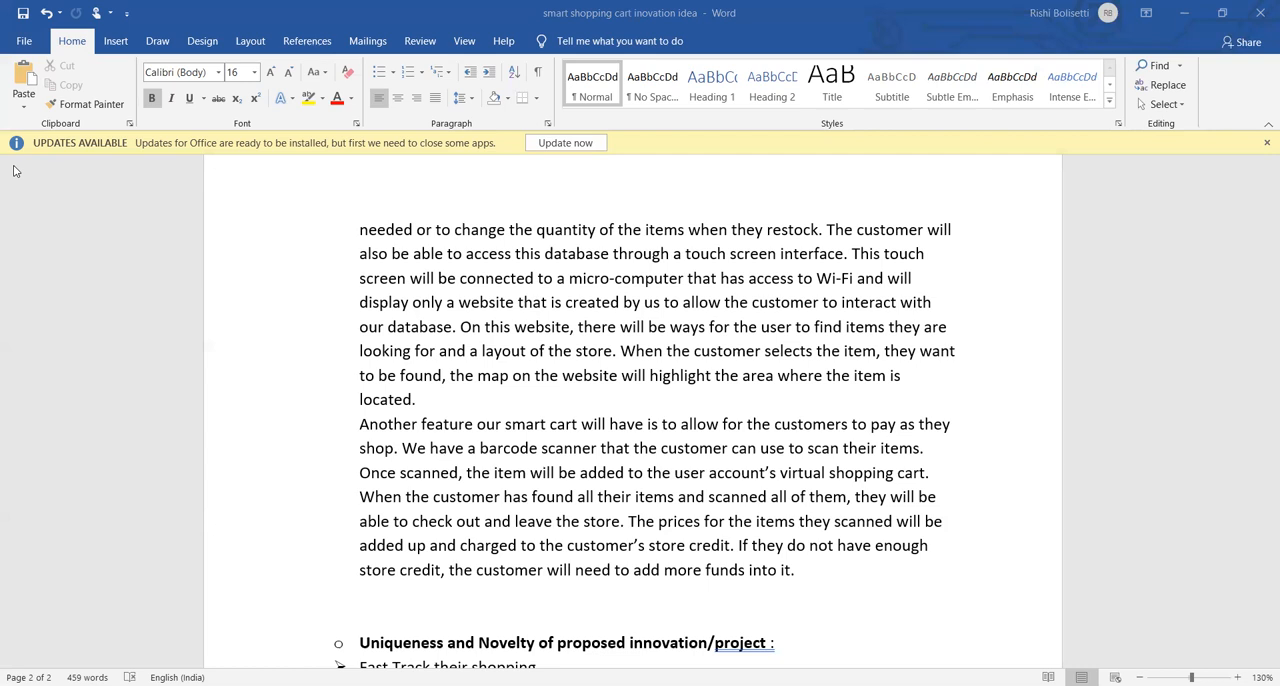
pyautogui.moveTo(204, 260)
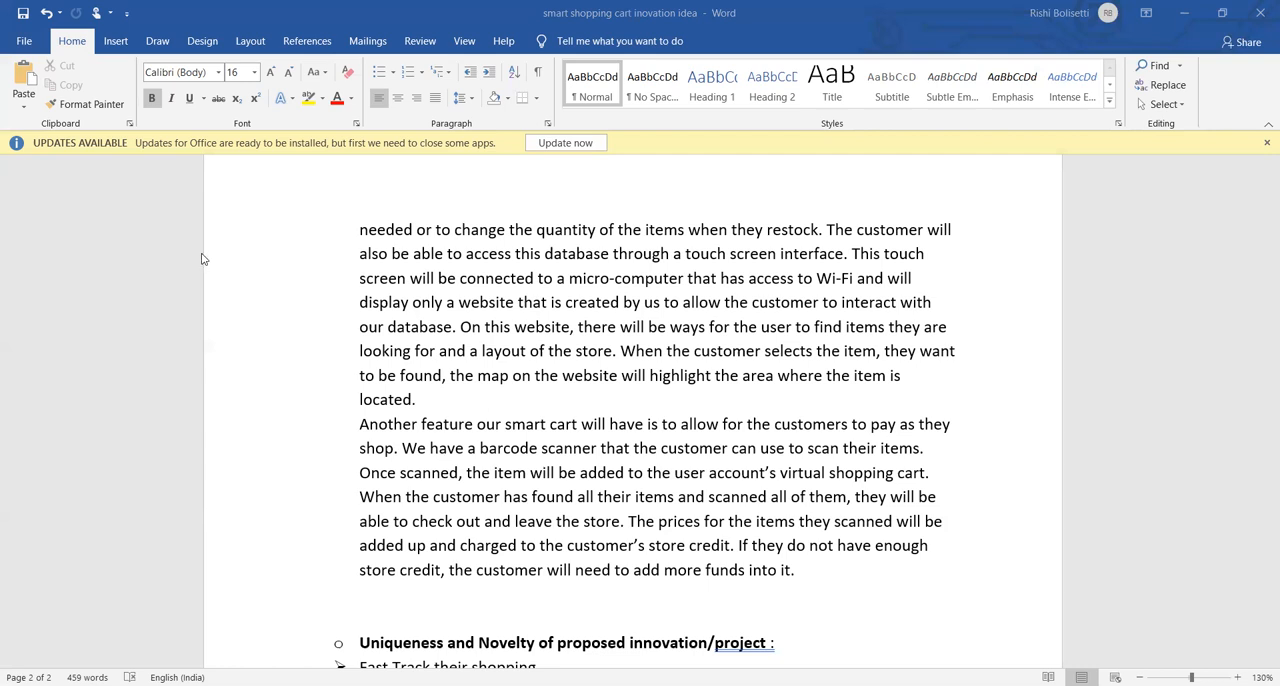
pyautogui.moveTo(944, 400)
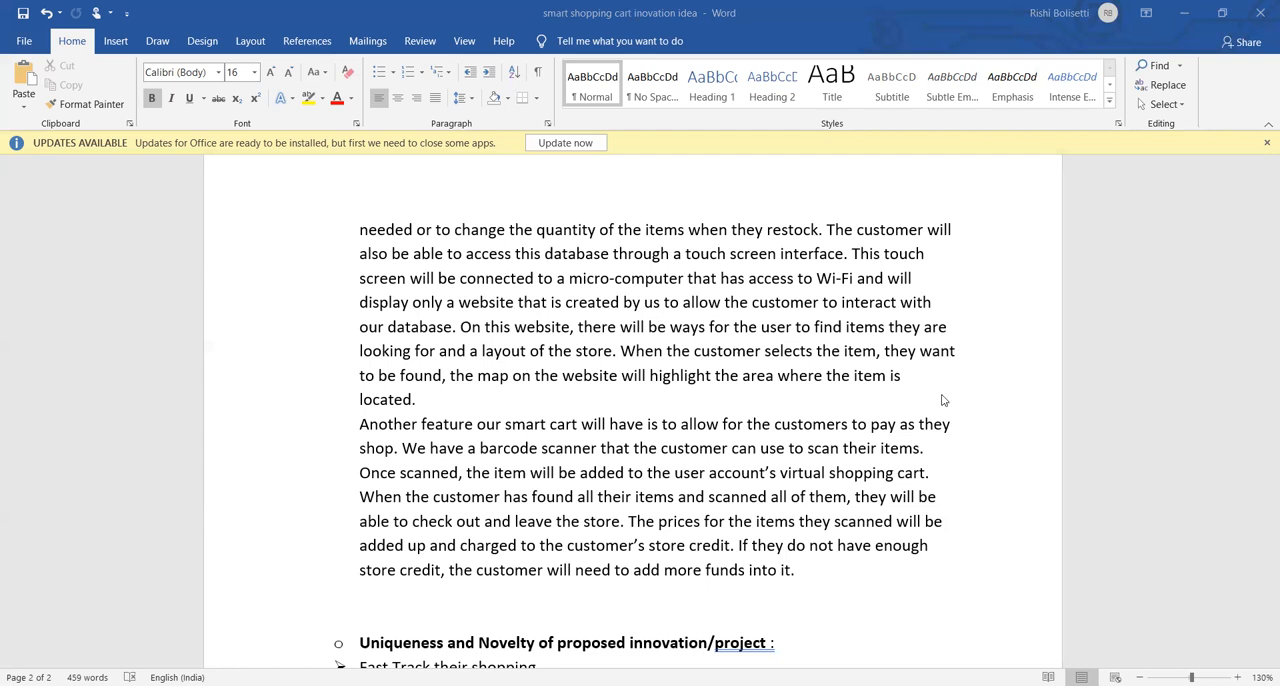
pyautogui.moveTo(954, 396)
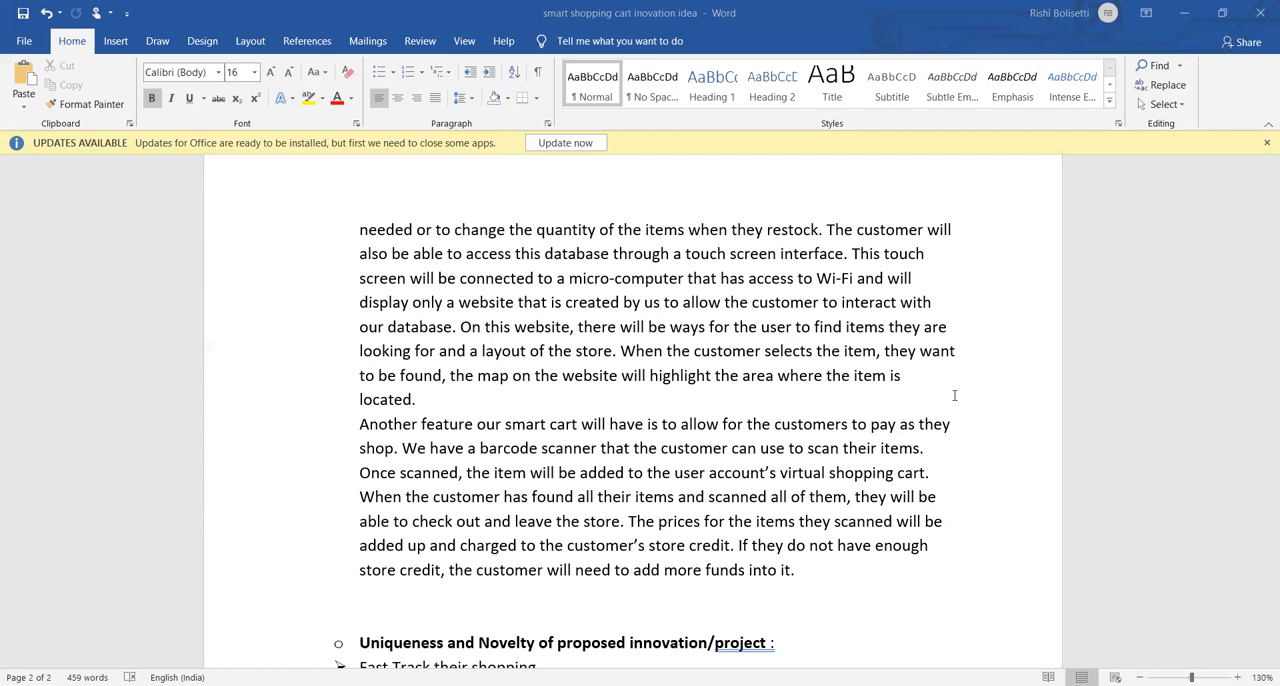
pyautogui.scroll(-3)
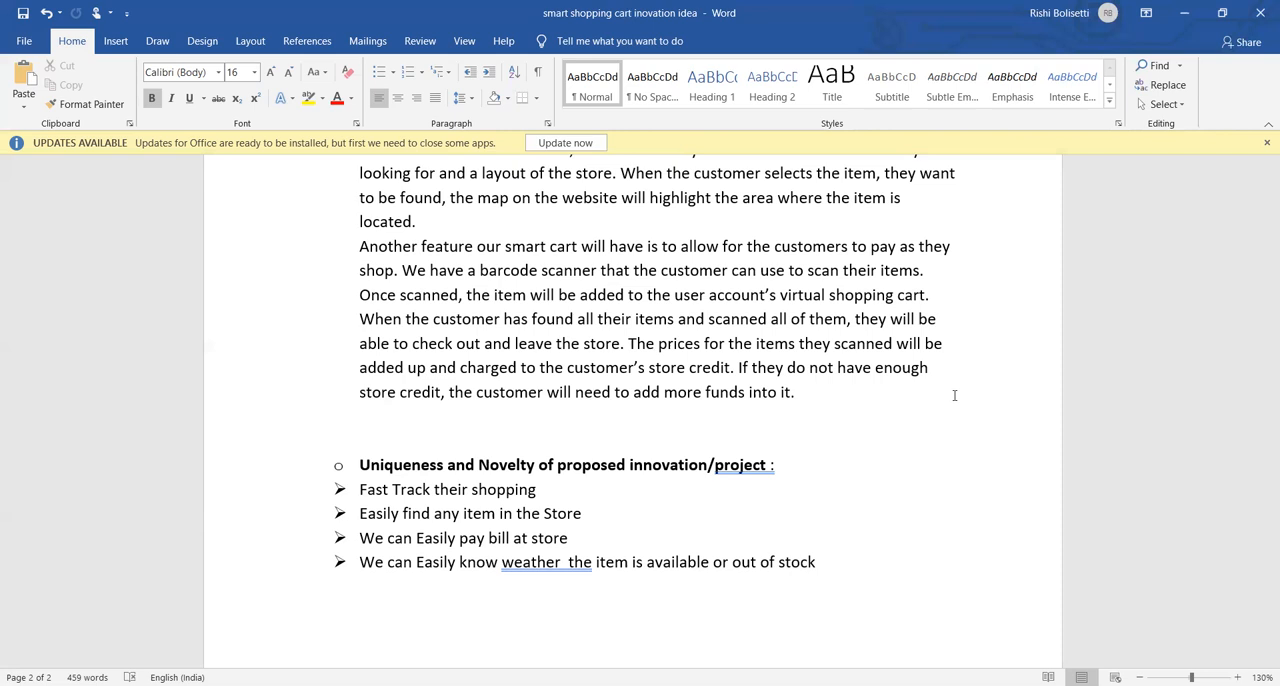
pyautogui.moveTo(1100, 188)
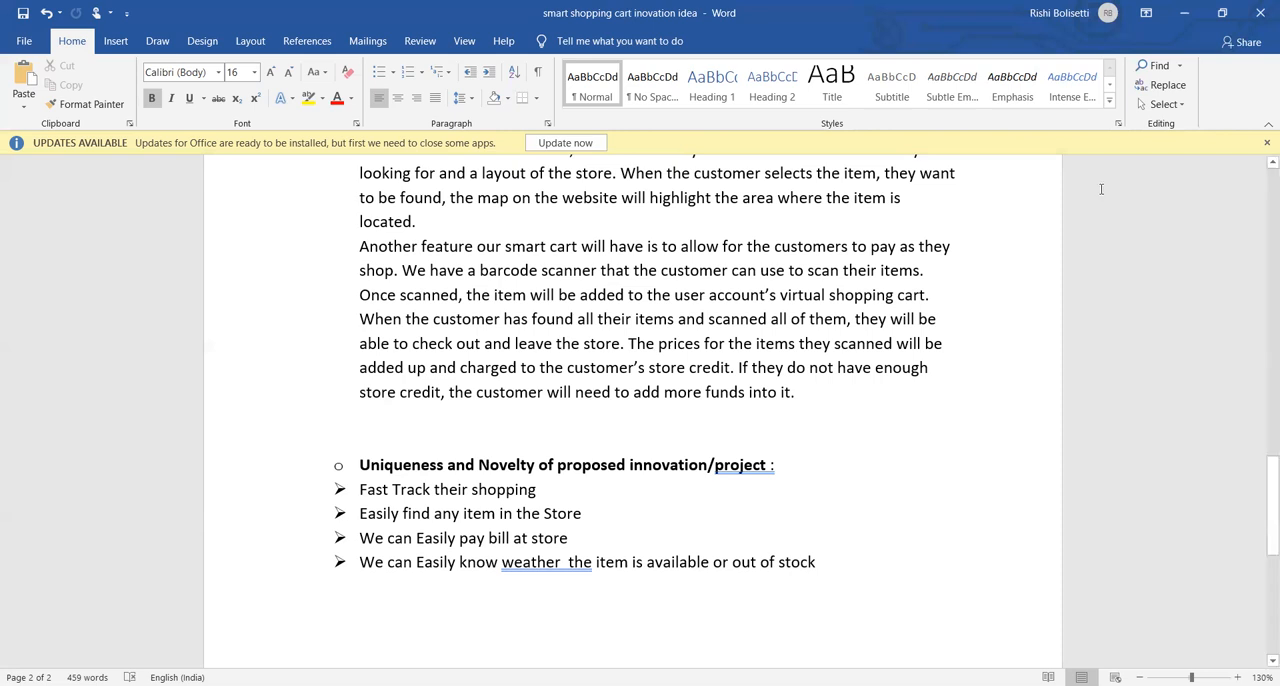